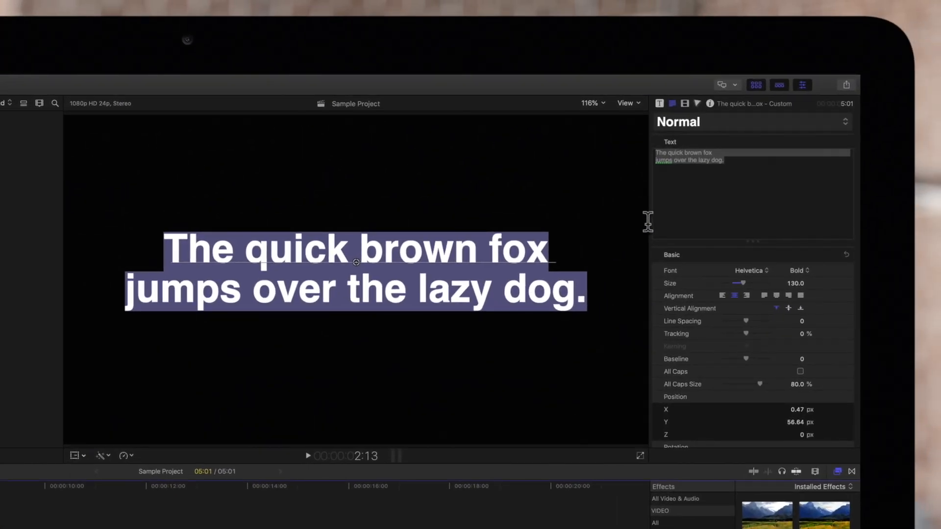
Switch the title's Face fill from solid white to a yellow-to-blue gradient
left_click(802, 85)
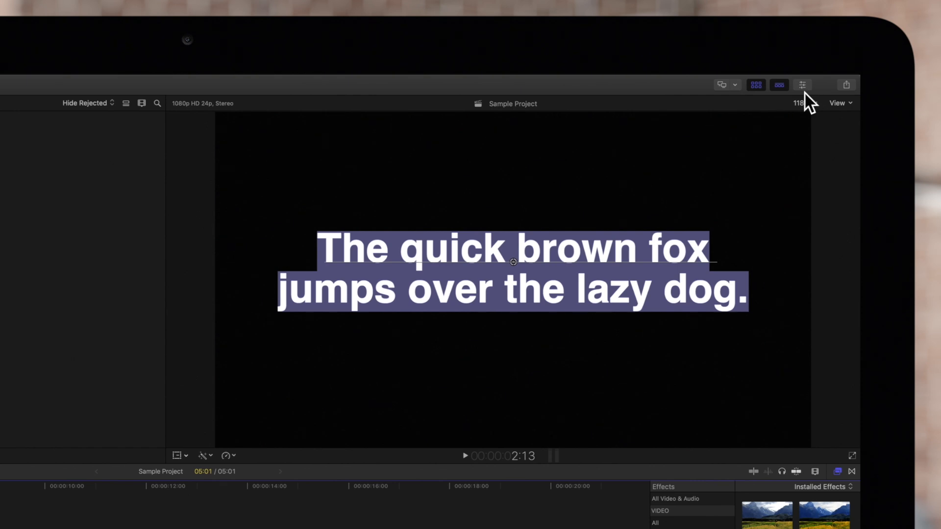
left_click(802, 85)
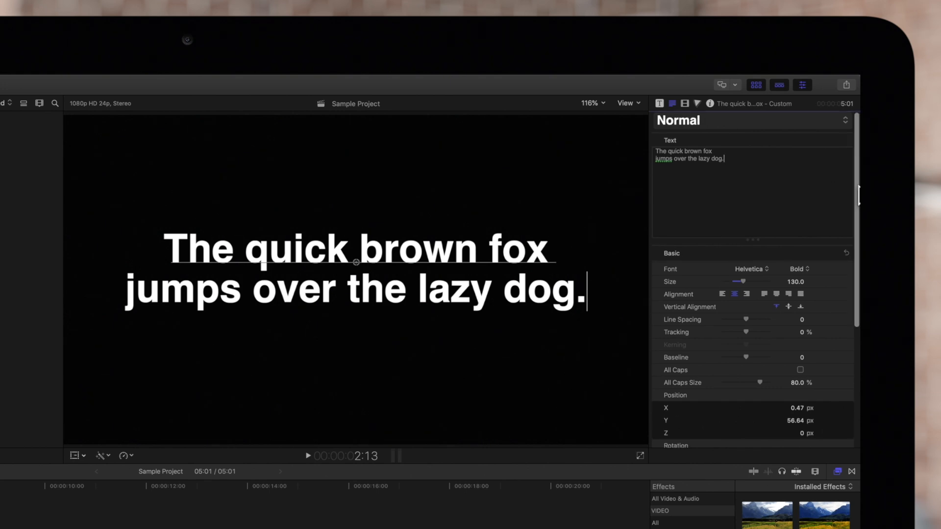
scroll("down", 3)
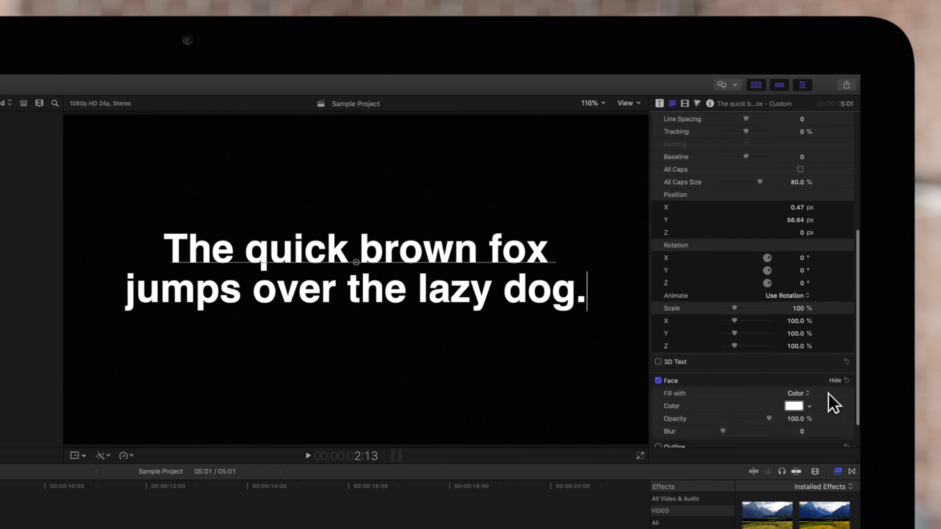
scroll("down", 3)
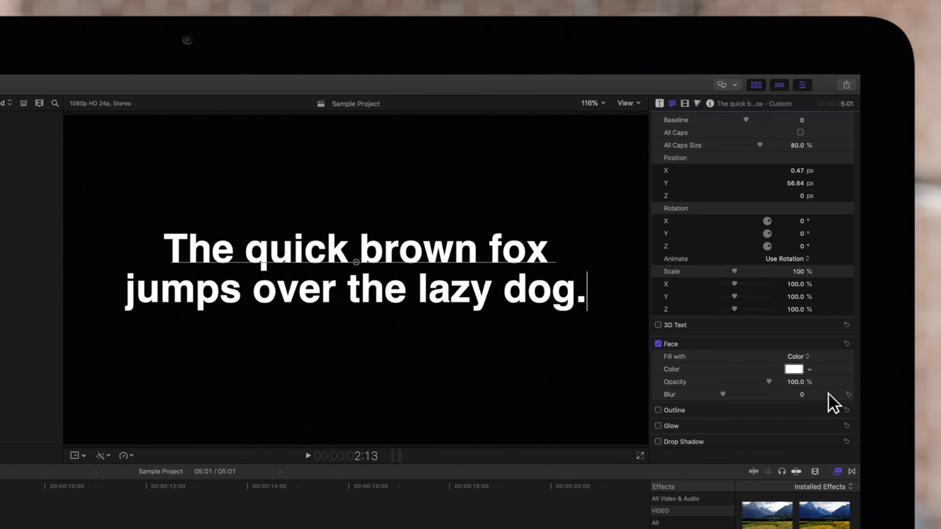
left_click(798, 357)
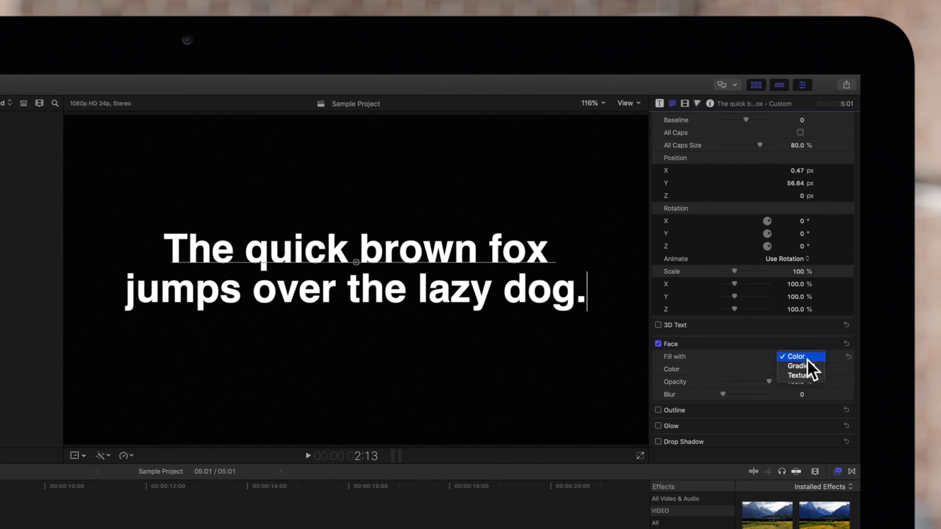
left_click(798, 366)
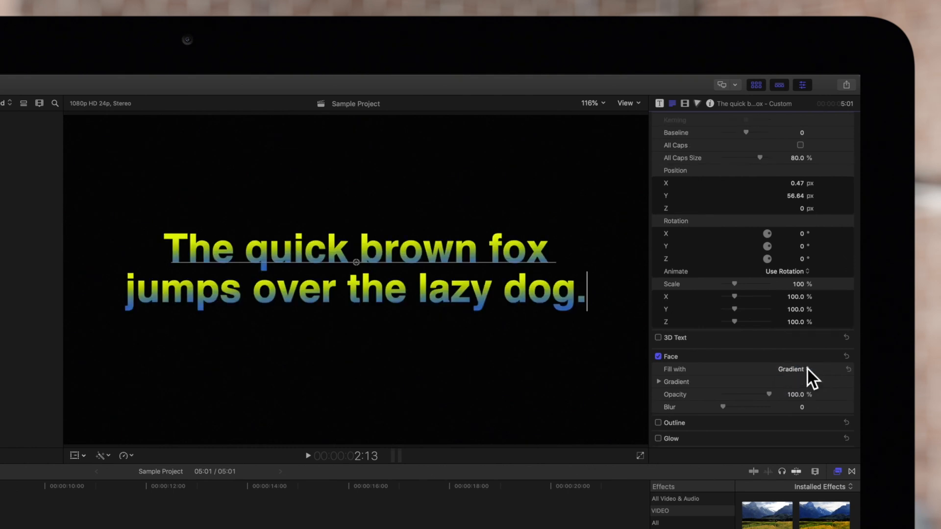
mouse_move(732, 381)
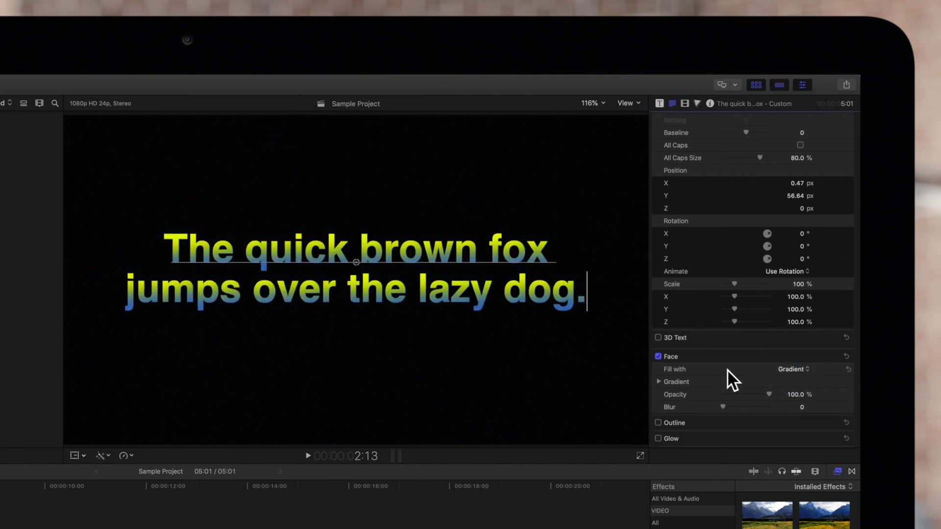
Expand the Face gradient editor to reveal the linear 286° yellow-to-blue blend
left_click(658, 382)
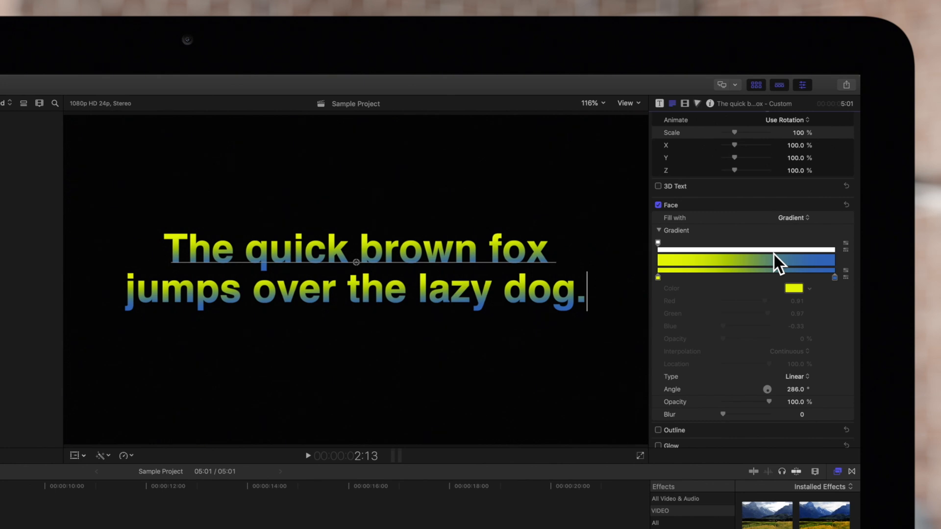
Add a 0% opacity tag and move it to the gradient's blue end
left_click_drag(834, 260, 791, 241)
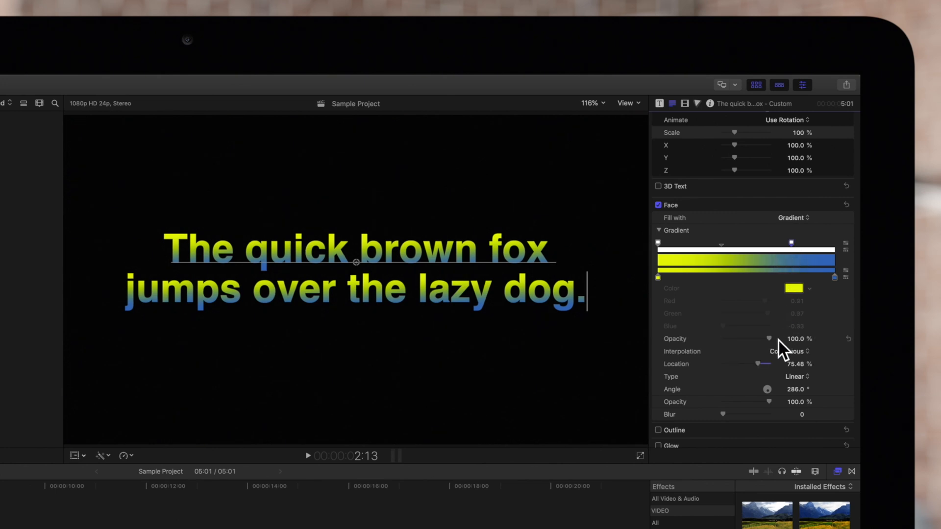
left_click_drag(770, 339, 723, 338)
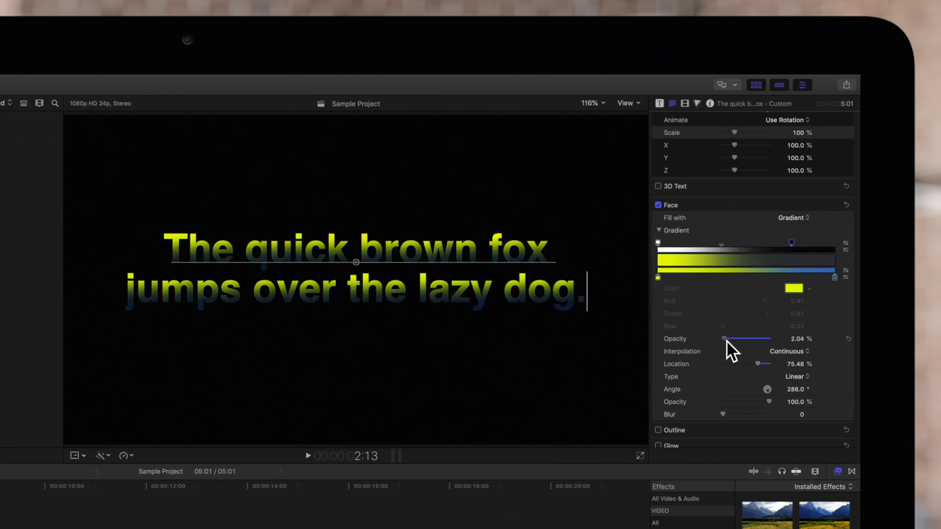
left_click_drag(726, 339, 723, 338)
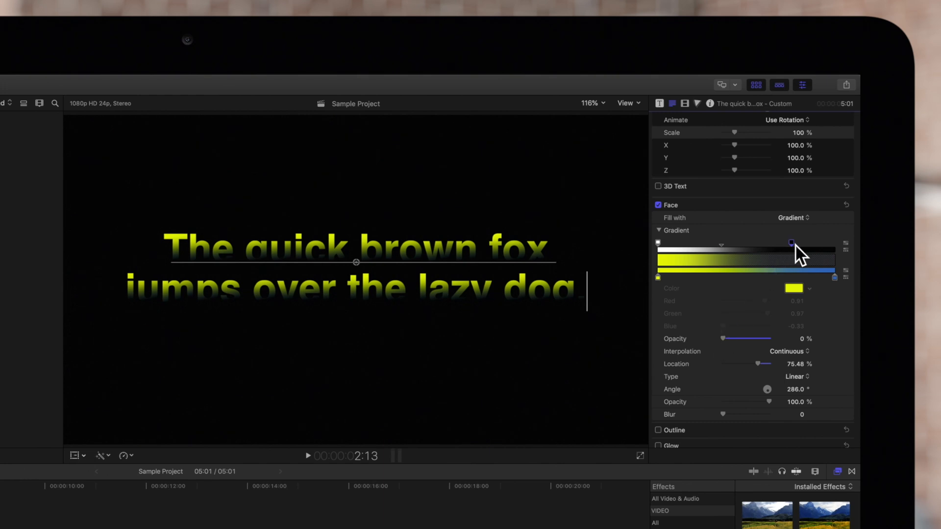
left_click_drag(791, 242, 833, 243)
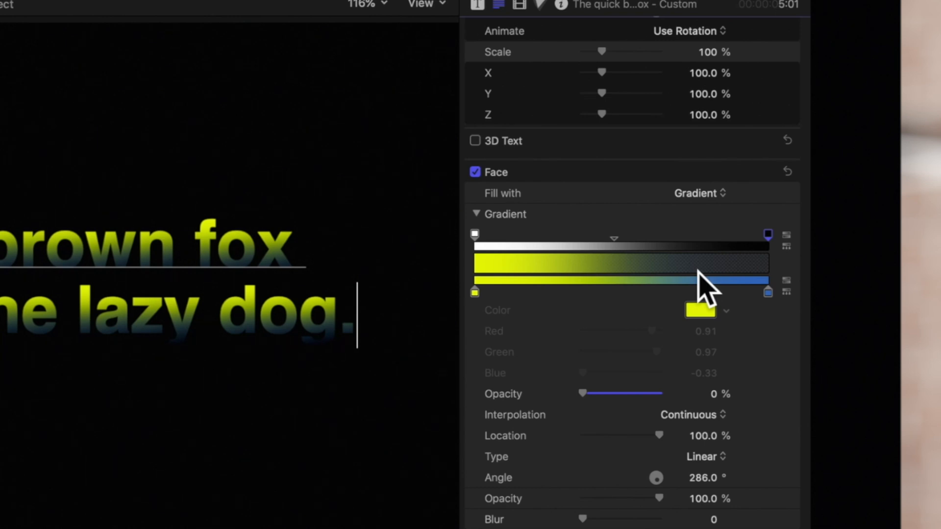
mouse_move(592, 288)
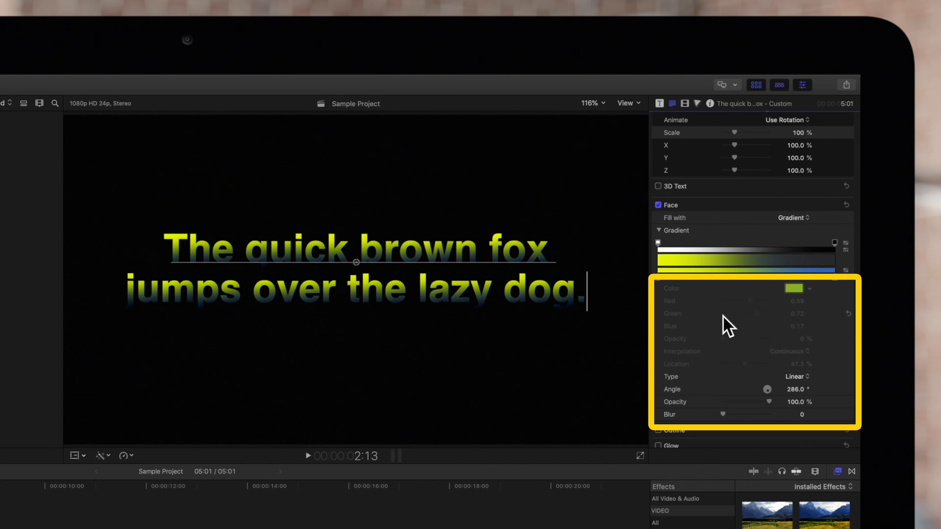
mouse_move(776, 328)
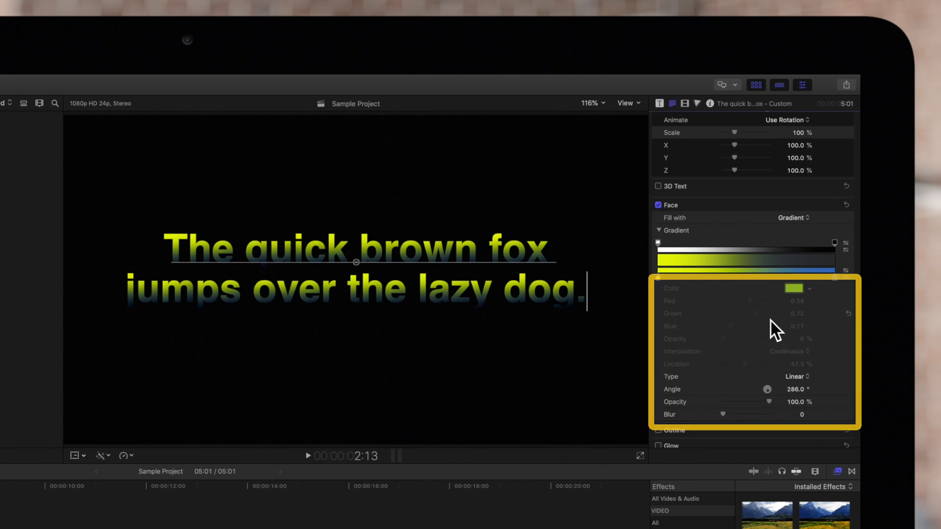
Select the left opacity tag and set the fade's midpoint to about 46%
left_click(658, 243)
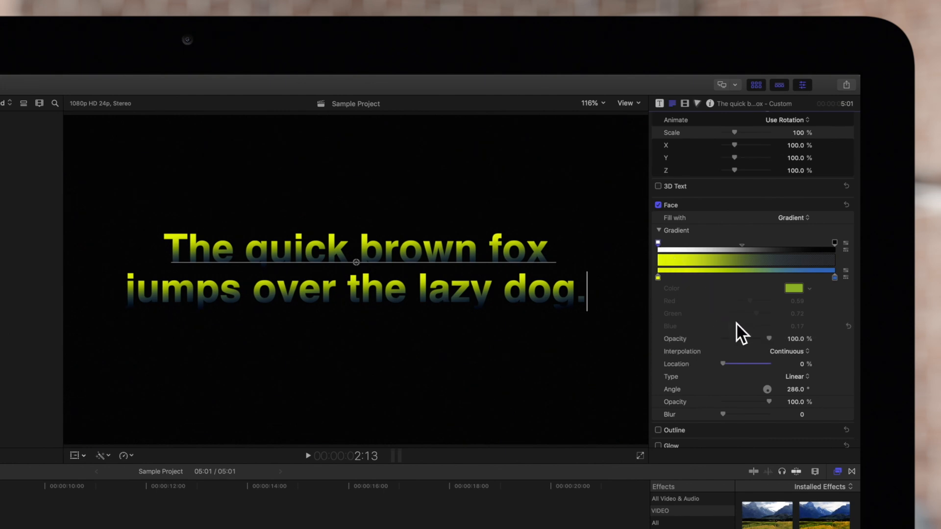
mouse_move(778, 352)
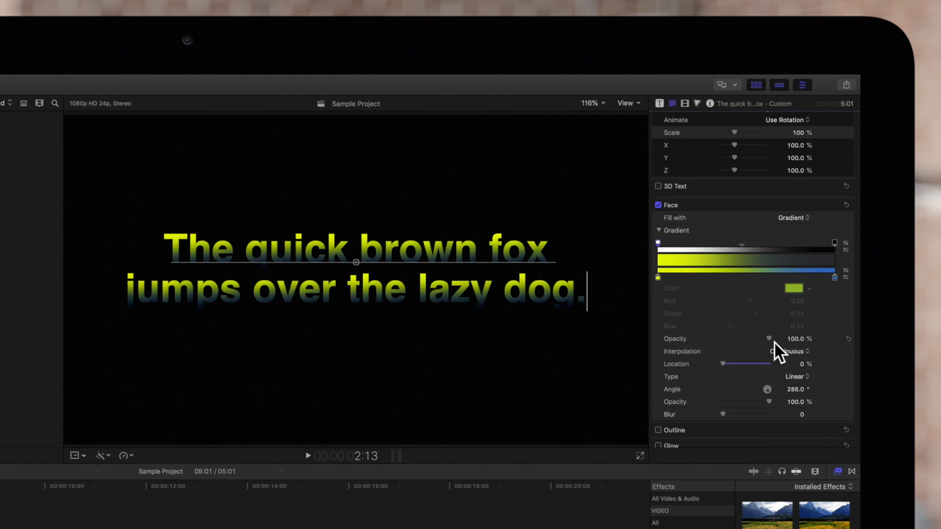
left_click_drag(770, 339, 723, 338)
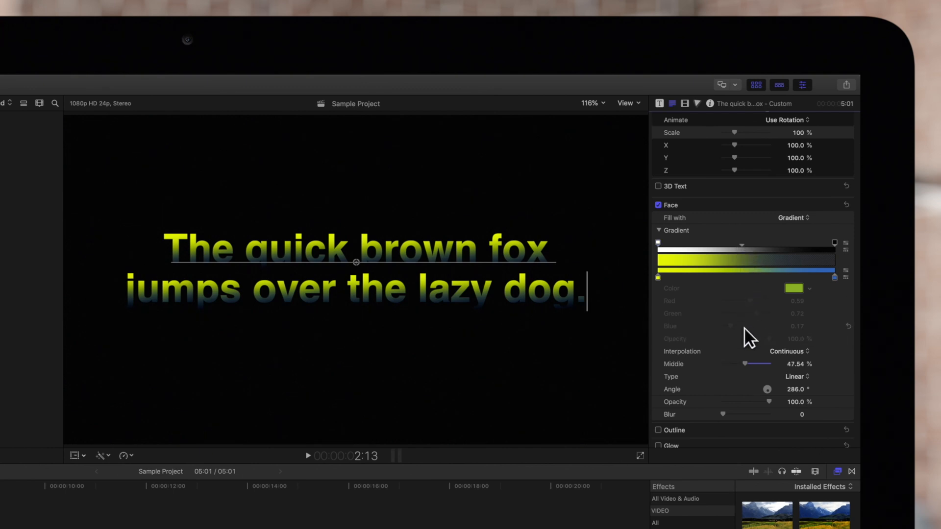
left_click_drag(767, 363, 739, 364)
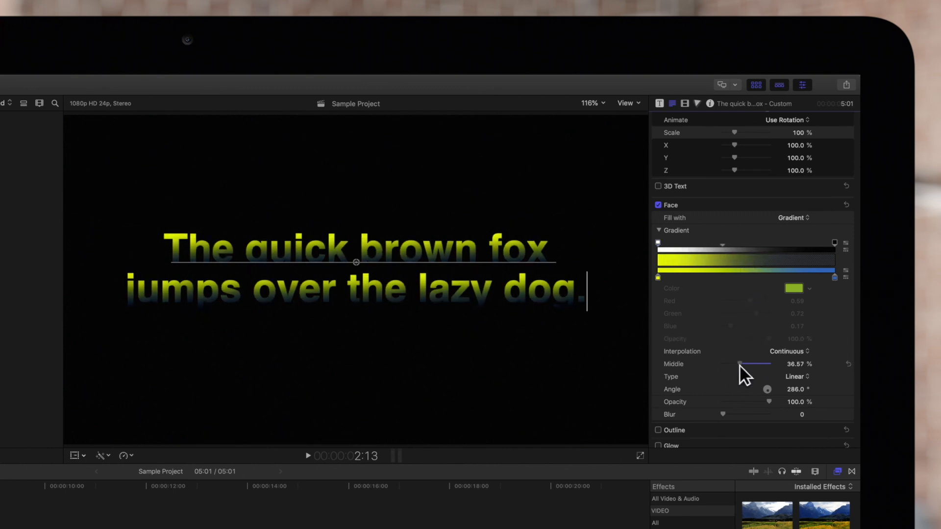
left_click_drag(740, 365, 755, 364)
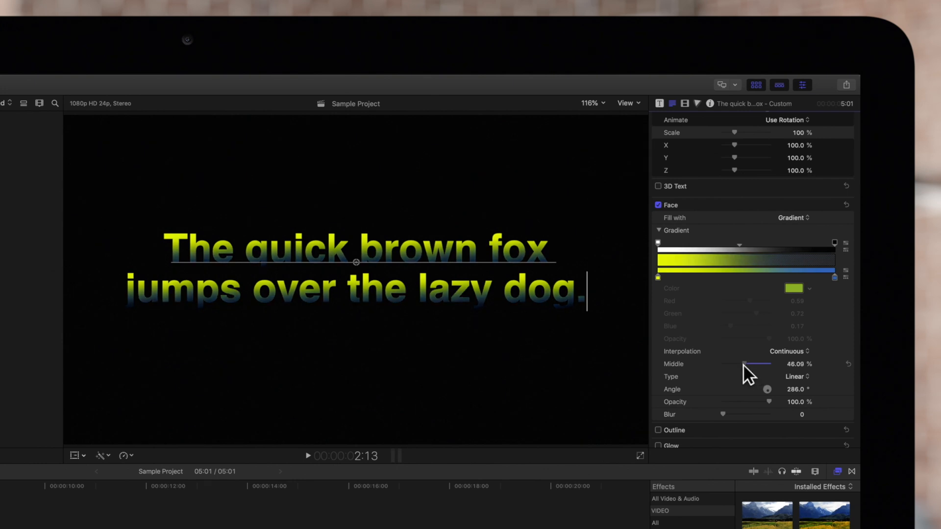
left_click_drag(743, 364, 743, 363)
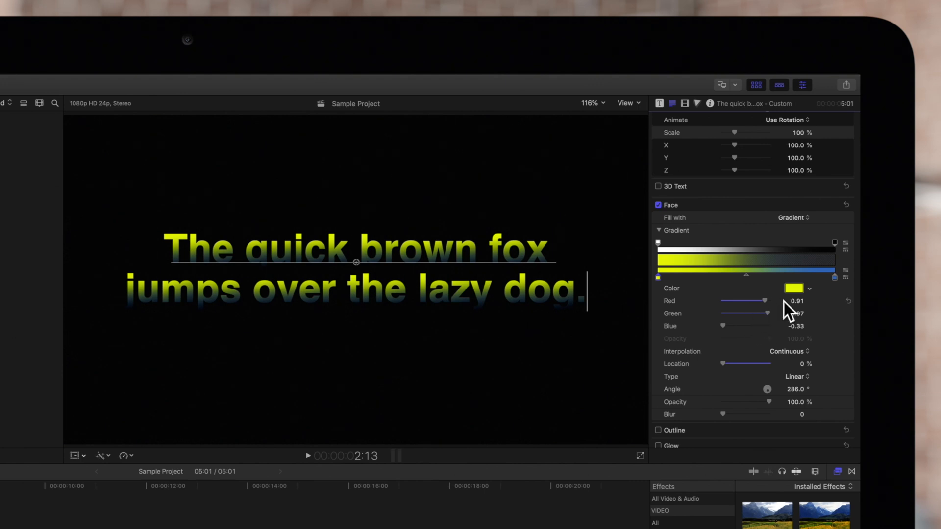
Set the gradient's first colour stop to purple using the colour sliders
left_click(793, 288)
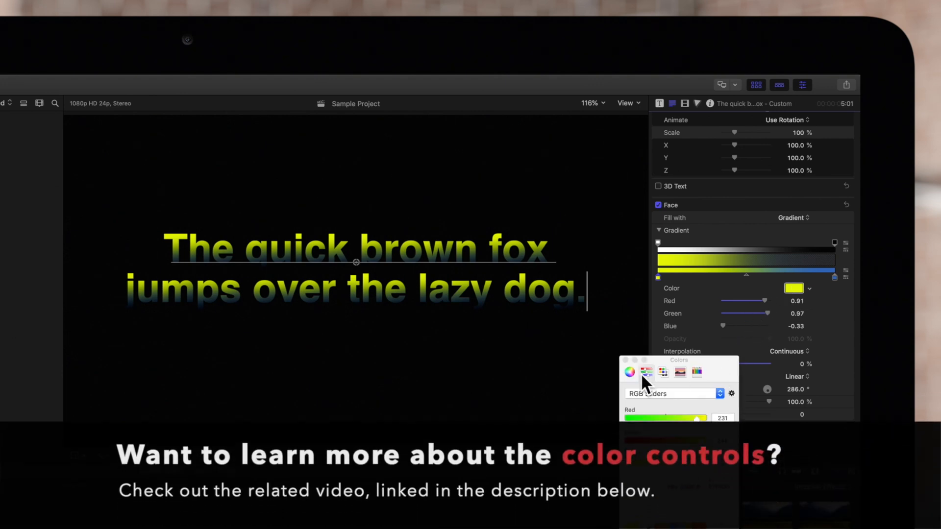
left_click(629, 371)
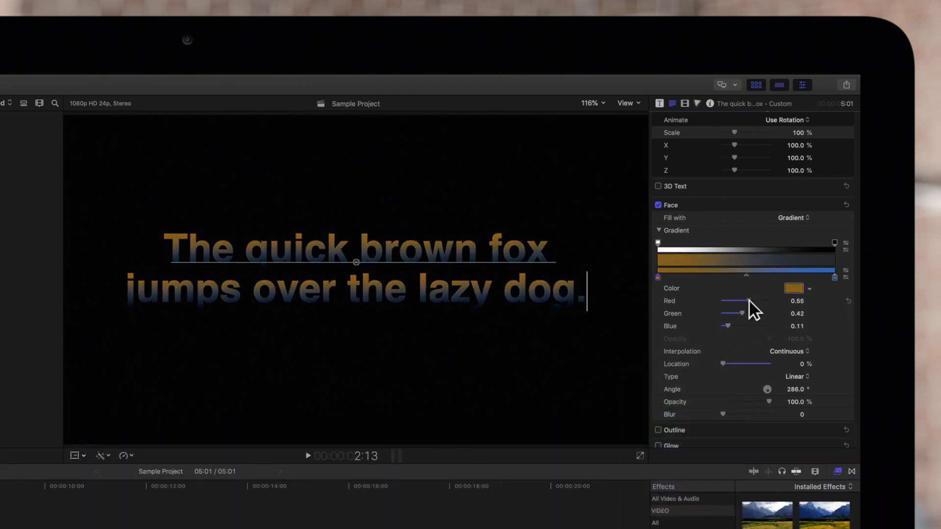
left_click_drag(727, 326, 768, 326)
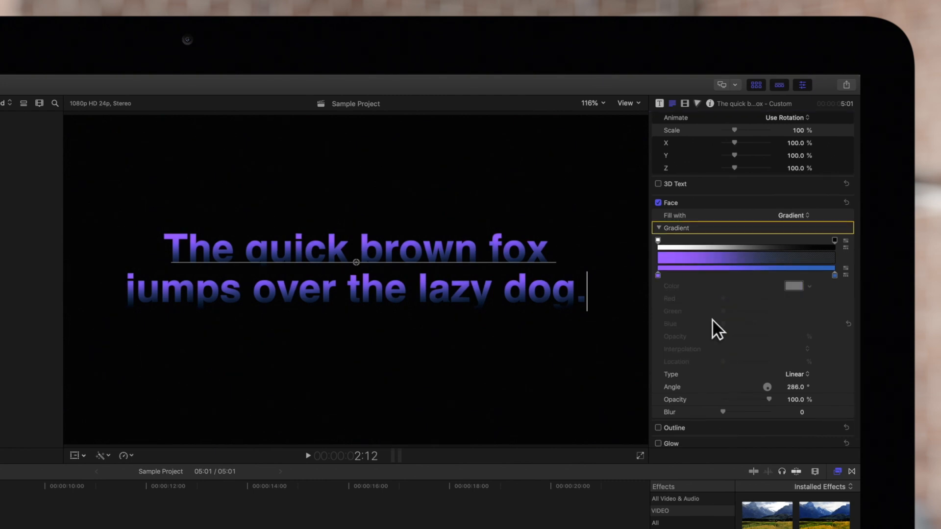
Add an orange colour stop and a 39%-opacity stop near 30% to the 270° gradient
key("option")
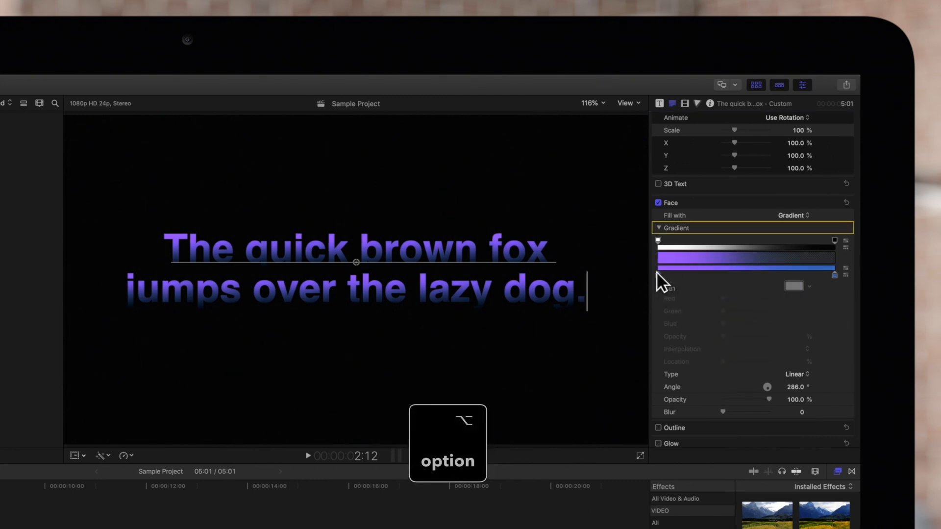
left_click(742, 275)
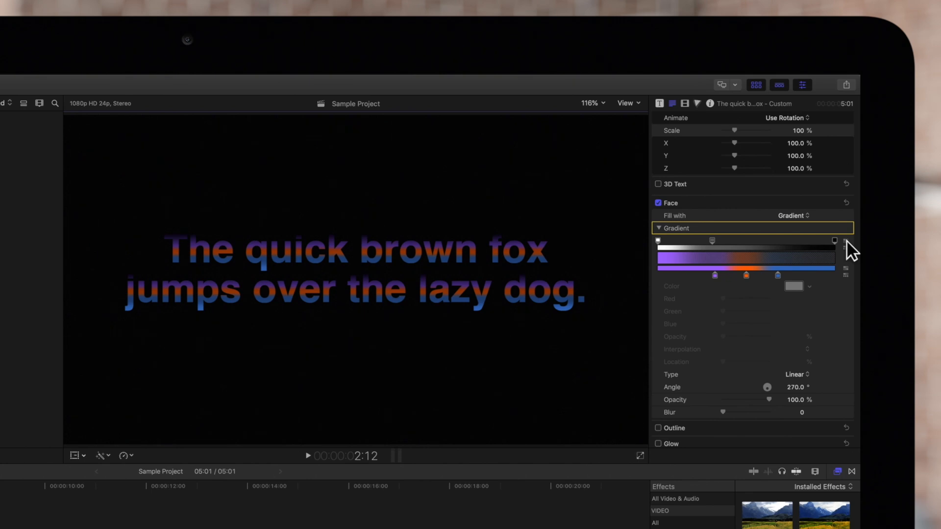
mouse_move(830, 250)
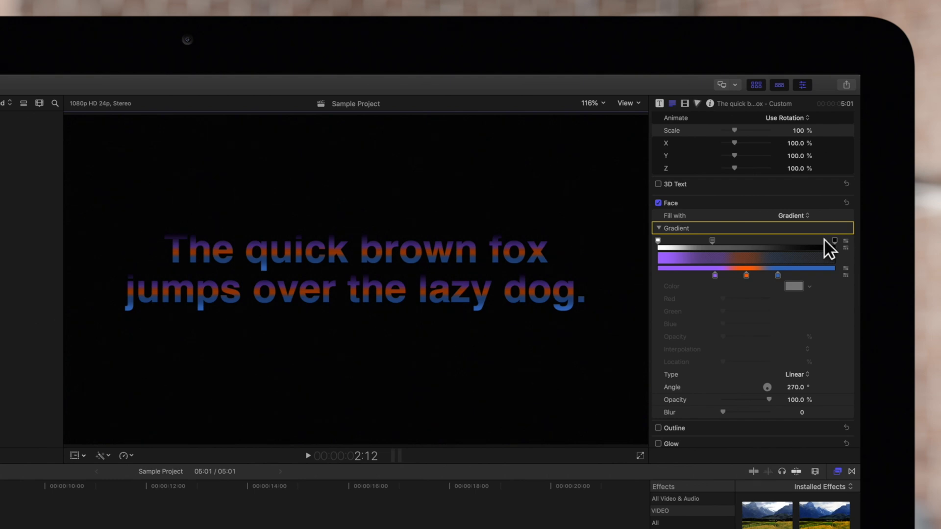
left_click(712, 241)
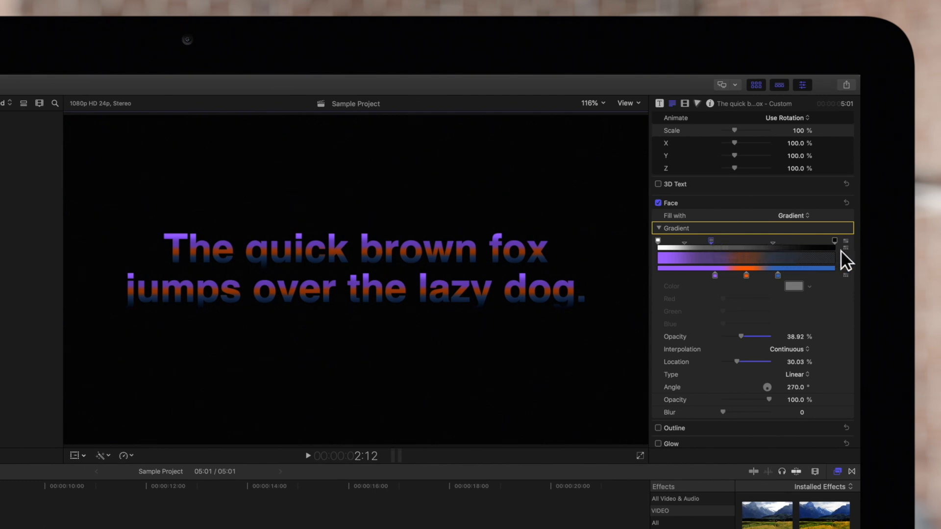
left_click_drag(710, 241, 746, 240)
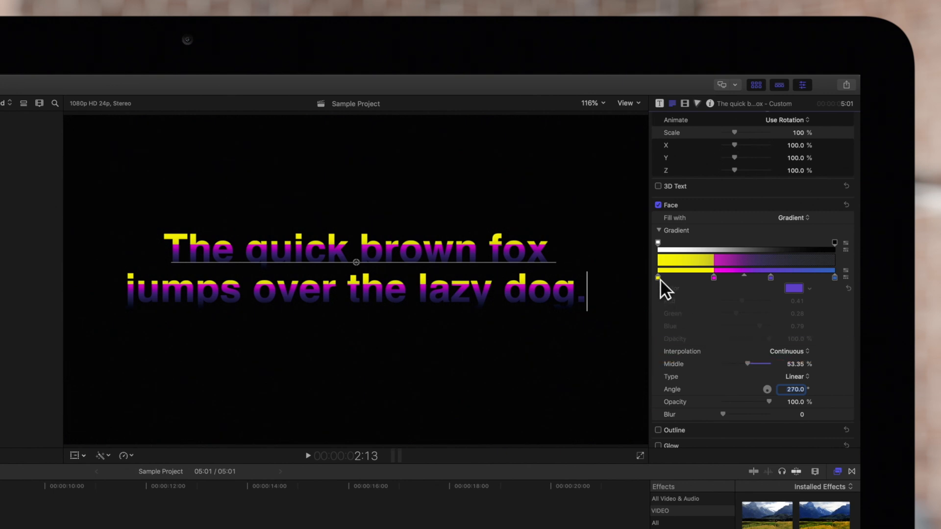
Inspect the yellow stop and shift magenta's blend midpoint toward purple
left_click(657, 277)
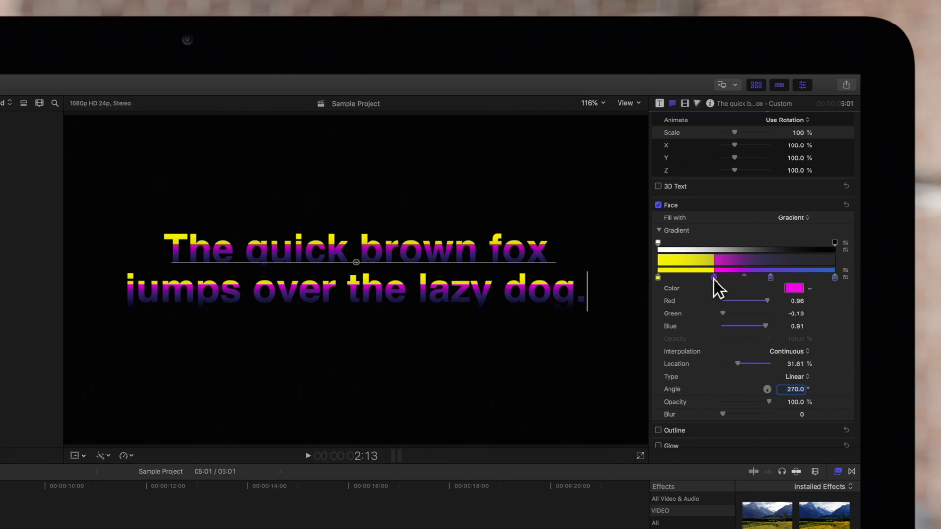
left_click(714, 278)
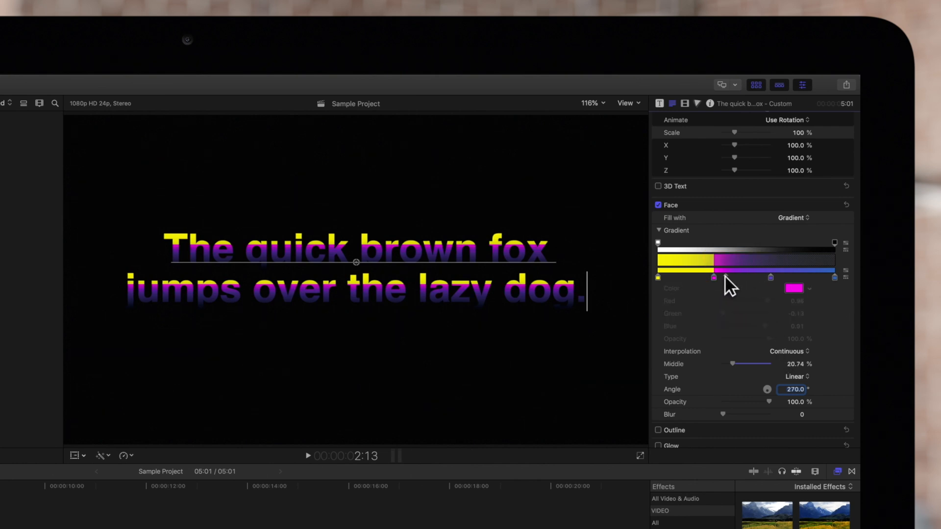
left_click_drag(713, 278, 747, 277)
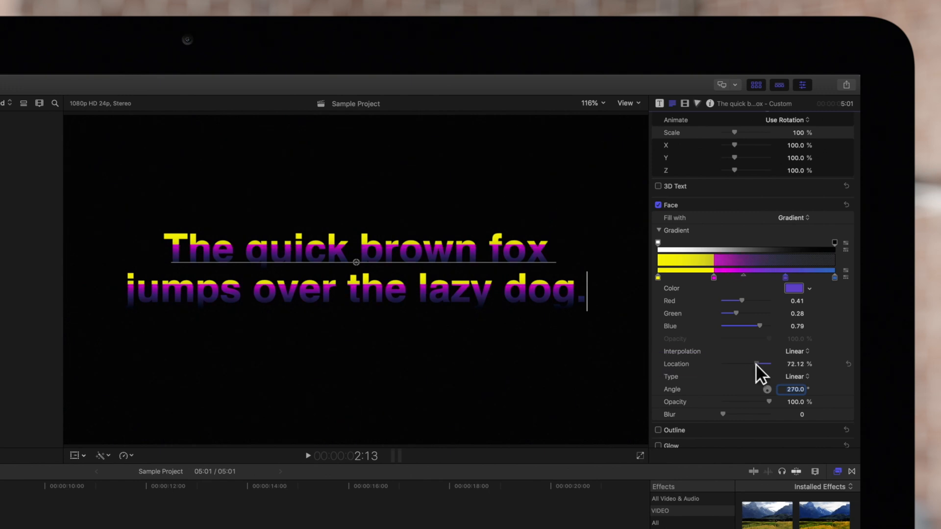
left_click_drag(754, 364, 750, 363)
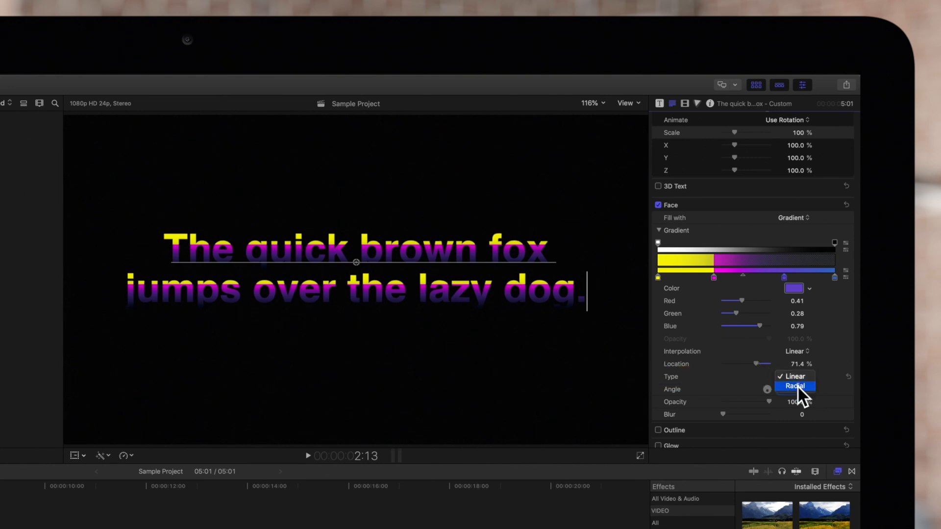
left_click(793, 385)
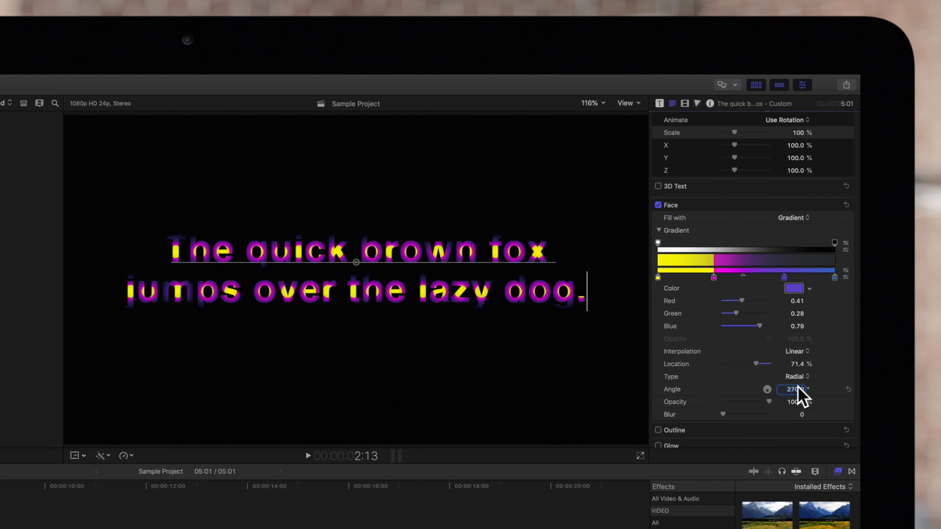
mouse_move(801, 396)
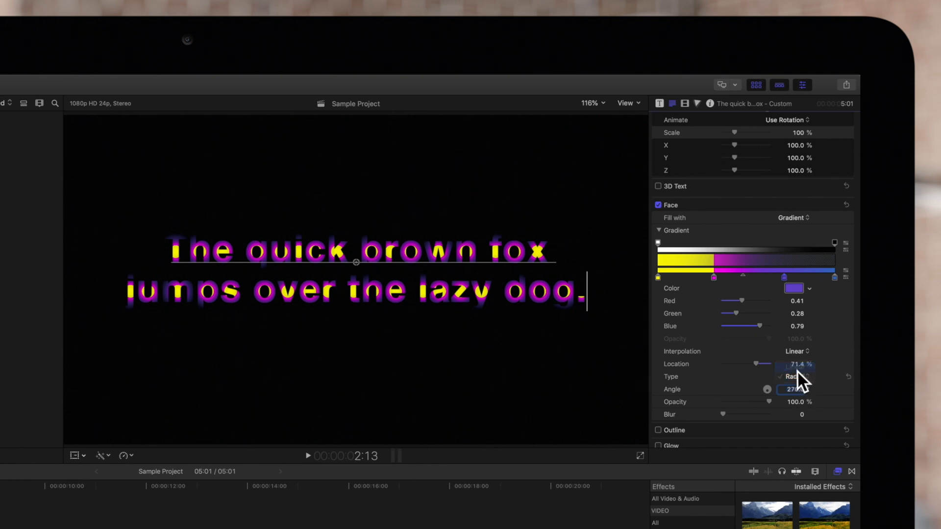
left_click(795, 376)
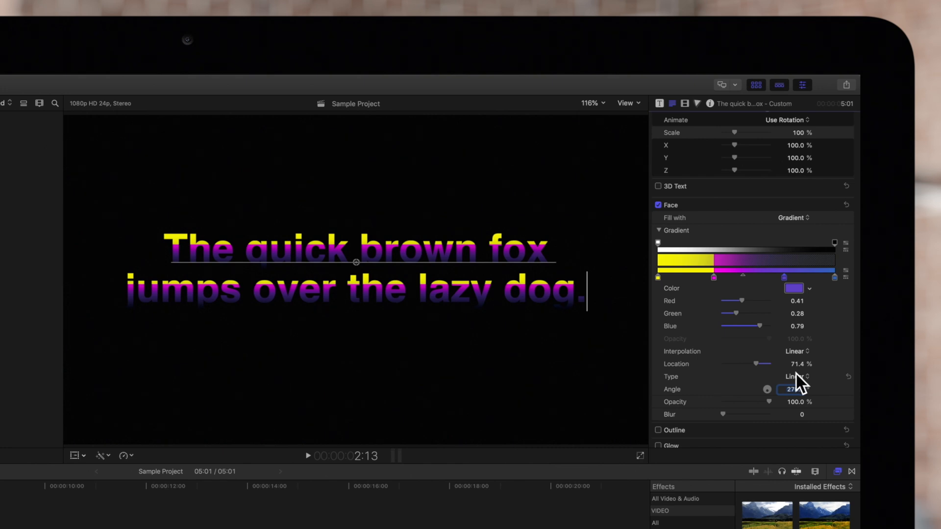
Rotate the gradient's Angle dial through several new directions
left_click_drag(792, 389, 768, 388)
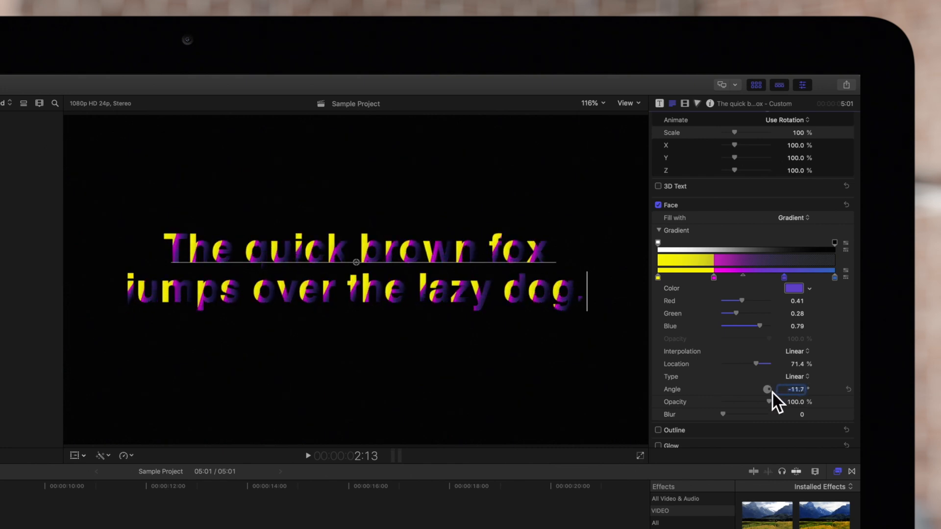
left_click_drag(792, 389, 775, 399)
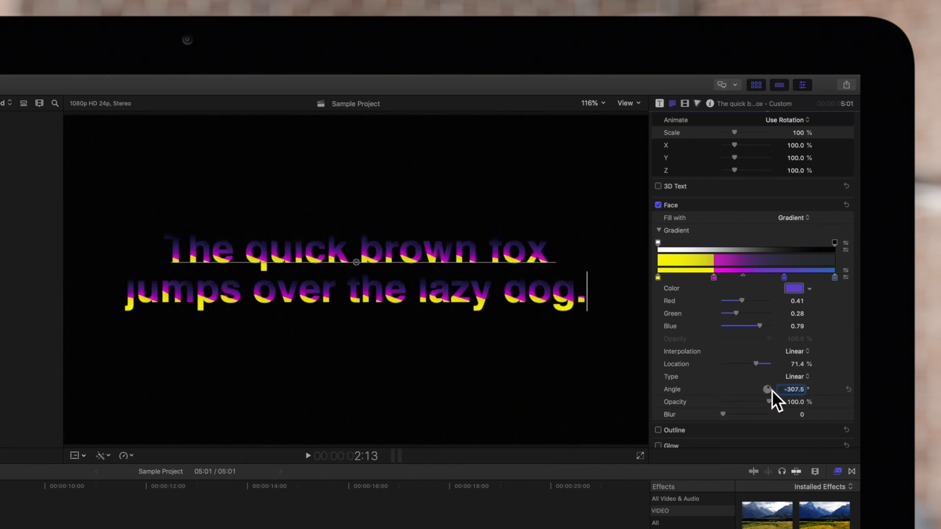
left_click_drag(767, 389, 766, 409)
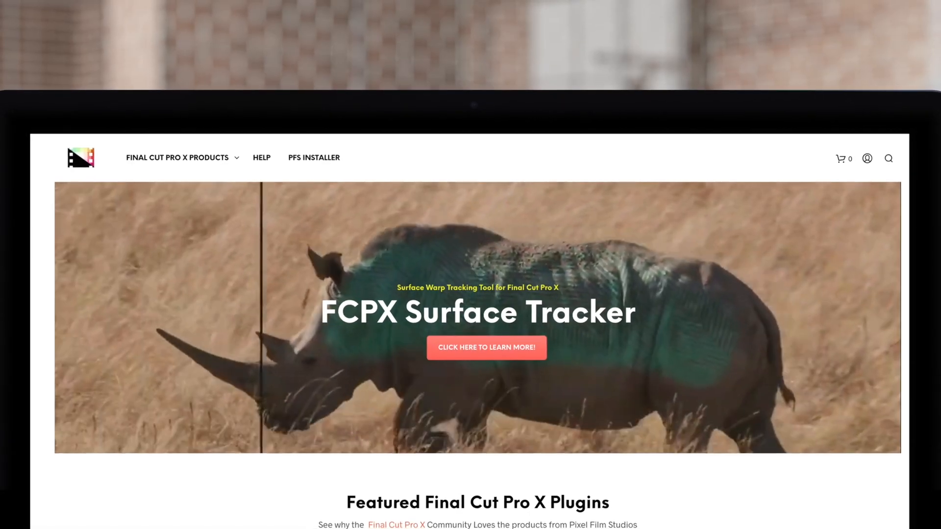
Scroll the Pixel Film Studios homepage down to the FCPX plugin product grid
scroll("down", 3)
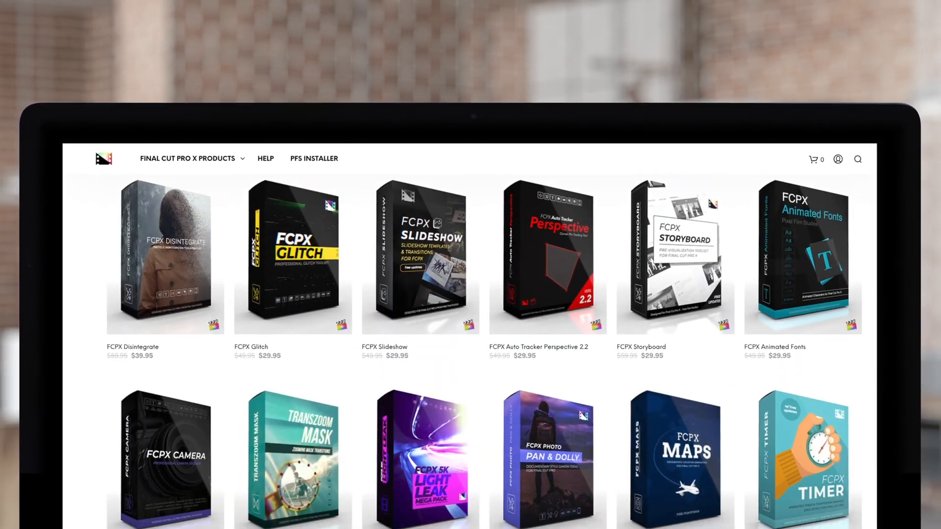
scroll("down", 3)
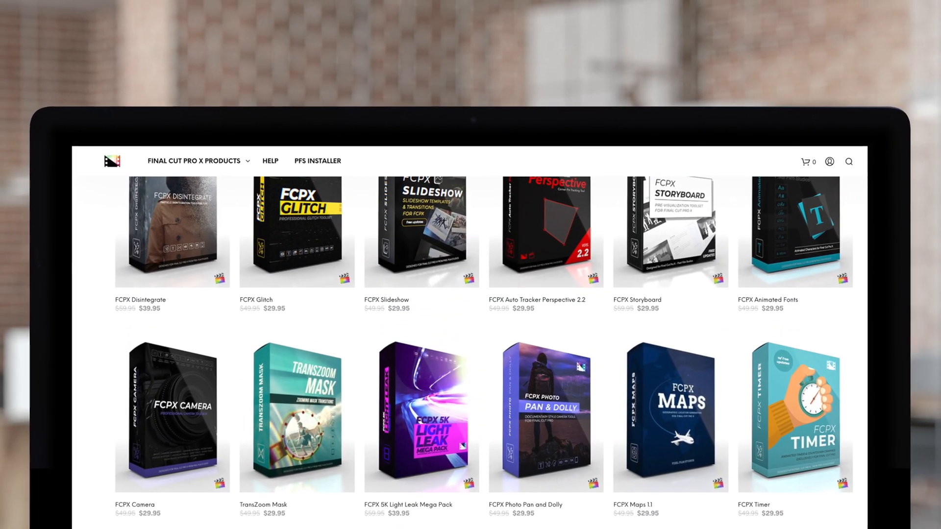